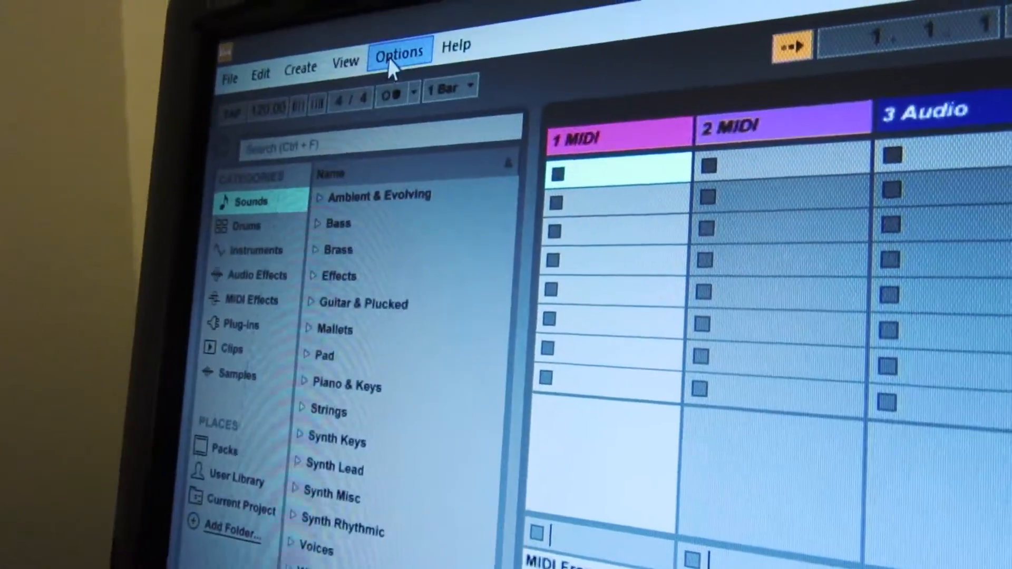
Open Live's Preferences from the Options menu
click(398, 50)
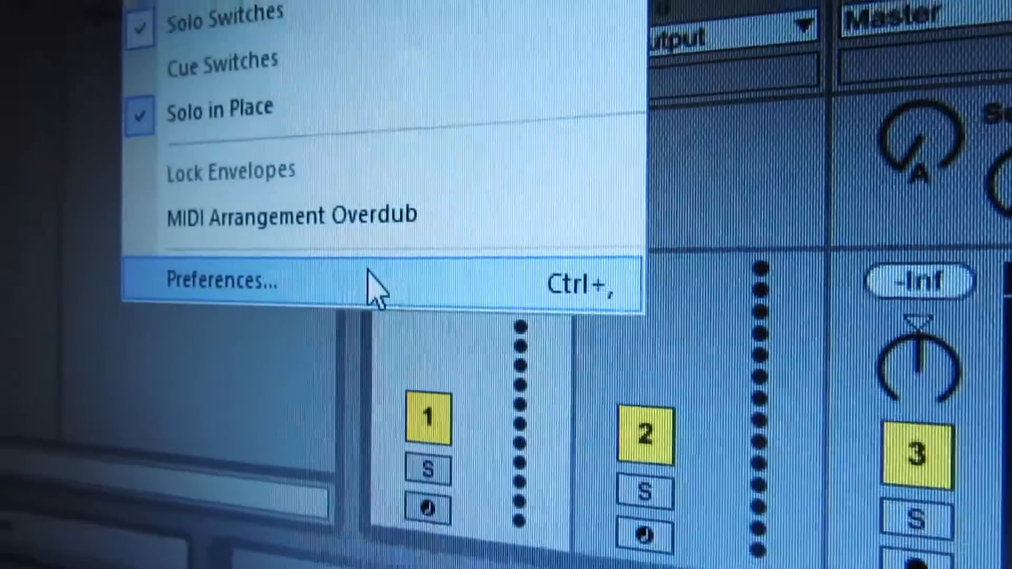
click(219, 280)
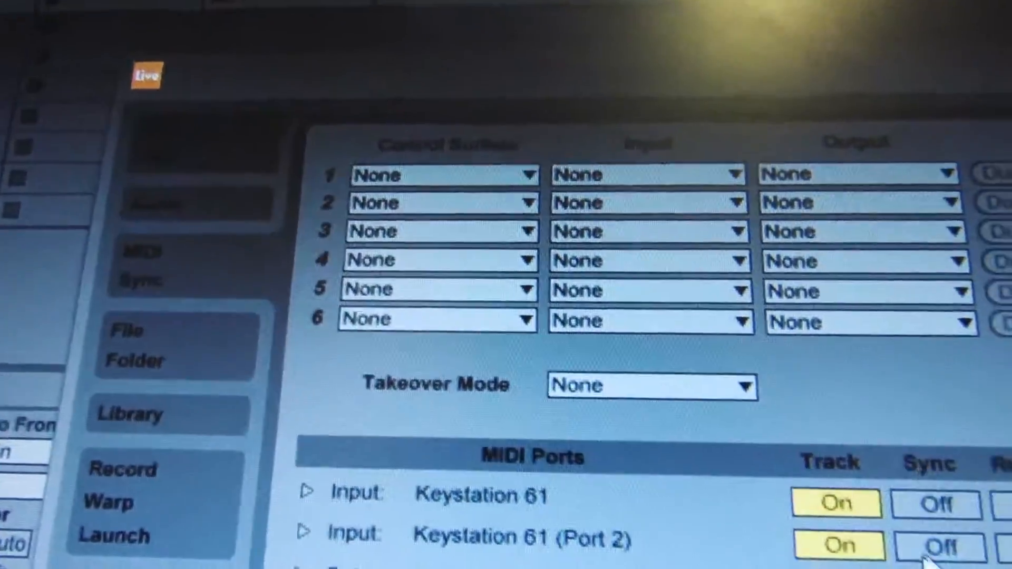
Disable Track for Keystation 61 Port 2; enable Remote on the Keystation 61 input and output
scroll(down, 3)
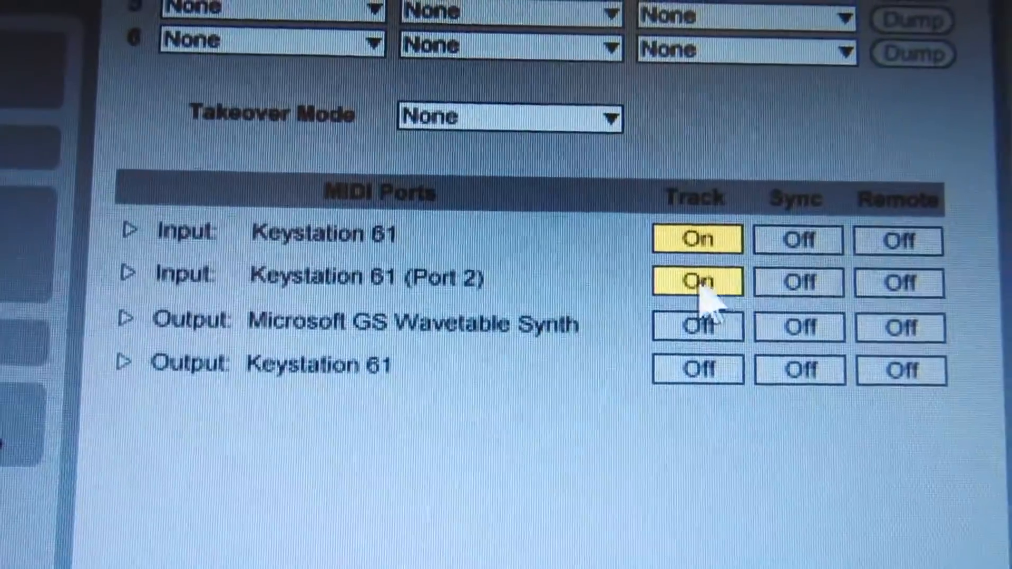
click(696, 282)
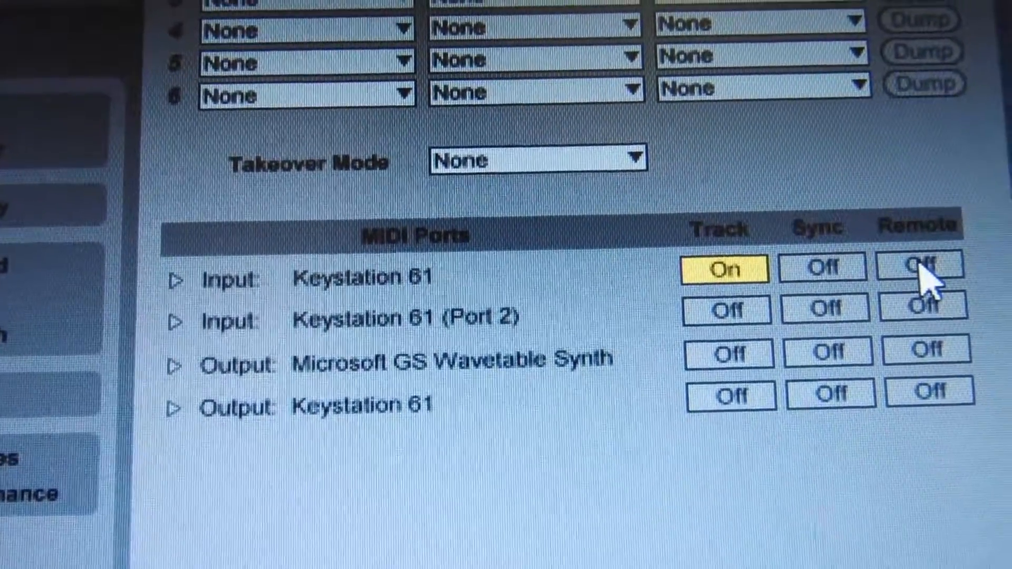
click(921, 267)
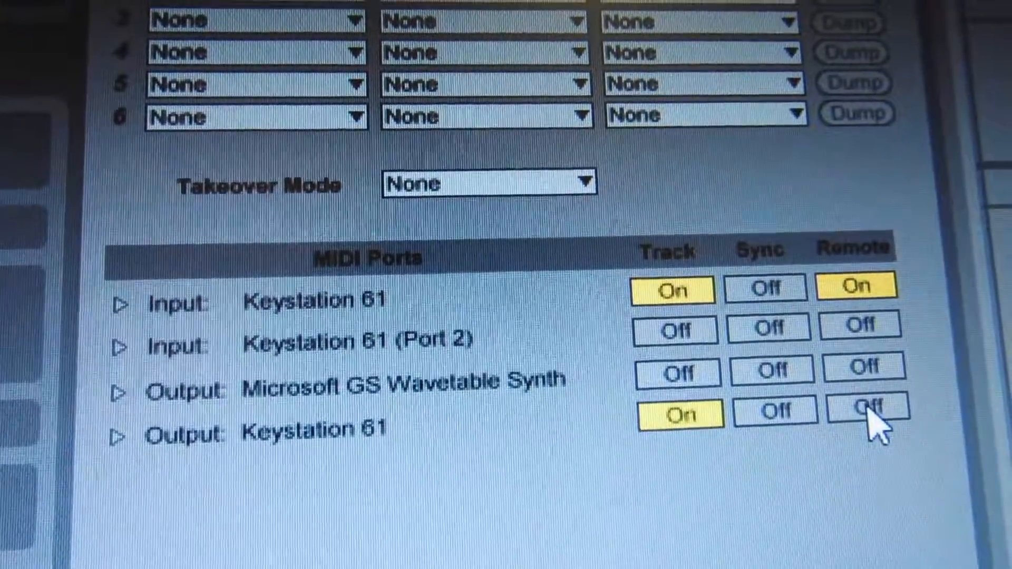
click(868, 413)
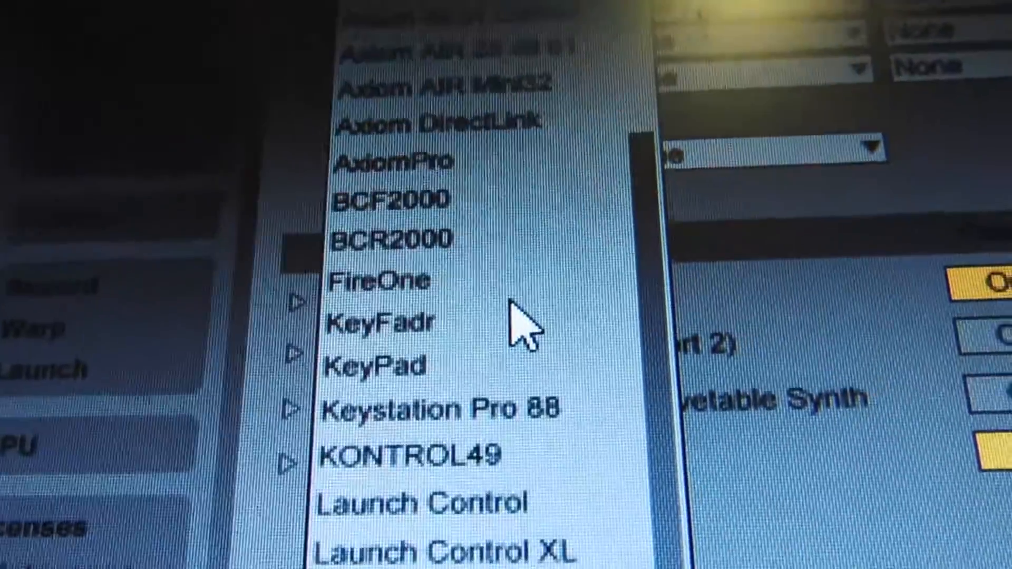
Feed the MackieControl surface its input from Keystation 61 (Port 2)
scroll(down, 3)
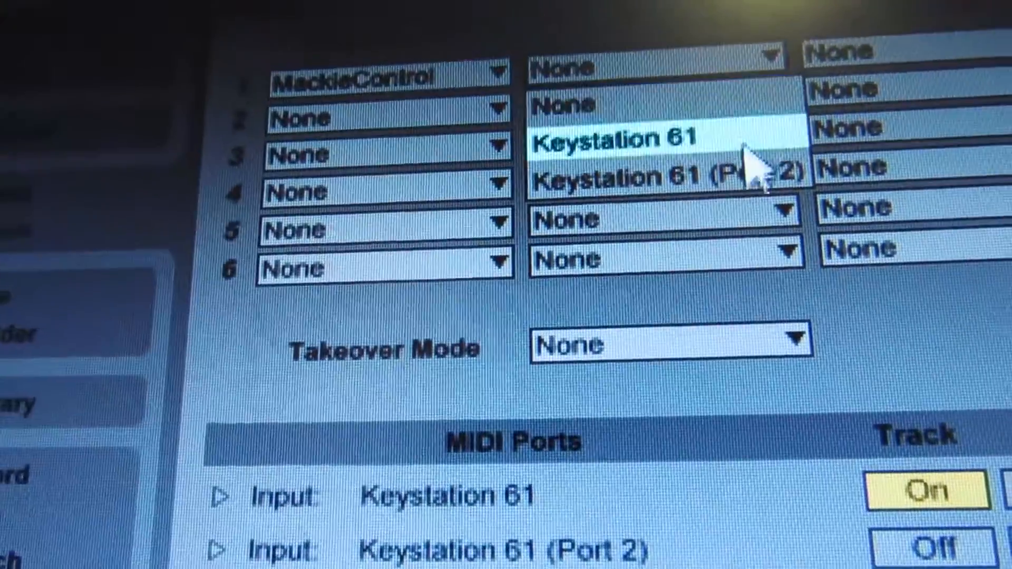
click(665, 179)
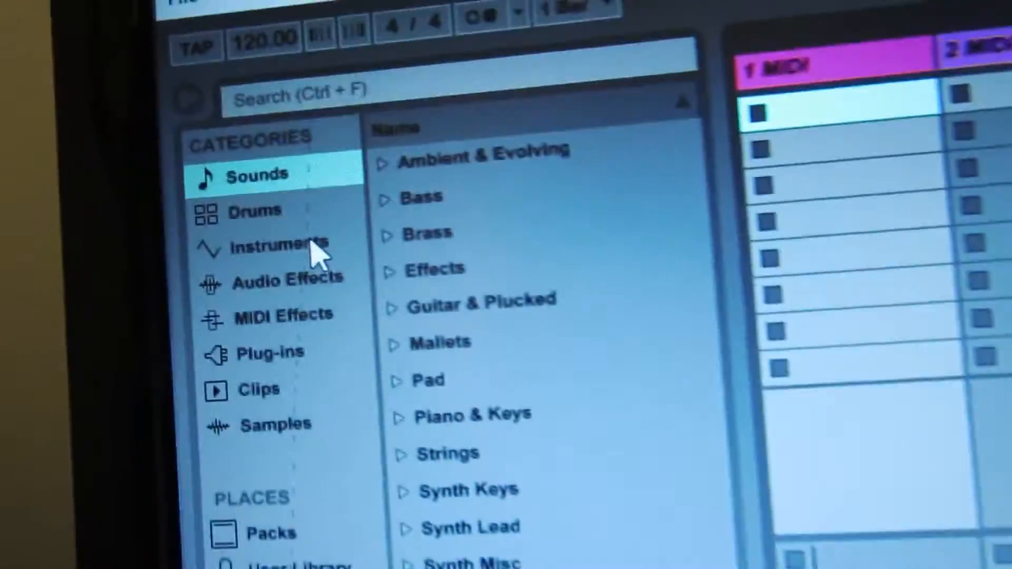
List the Instruments category of sounds in the browser
click(284, 244)
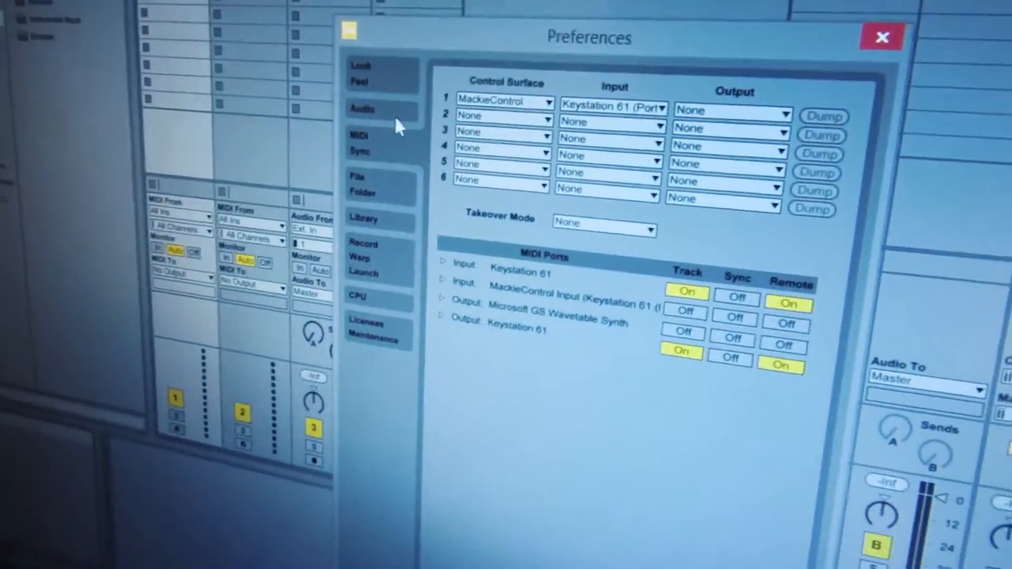
Set the audio driver type to ASIO with the Focusrite USB 2.0 driver and choose a sample rate
click(362, 109)
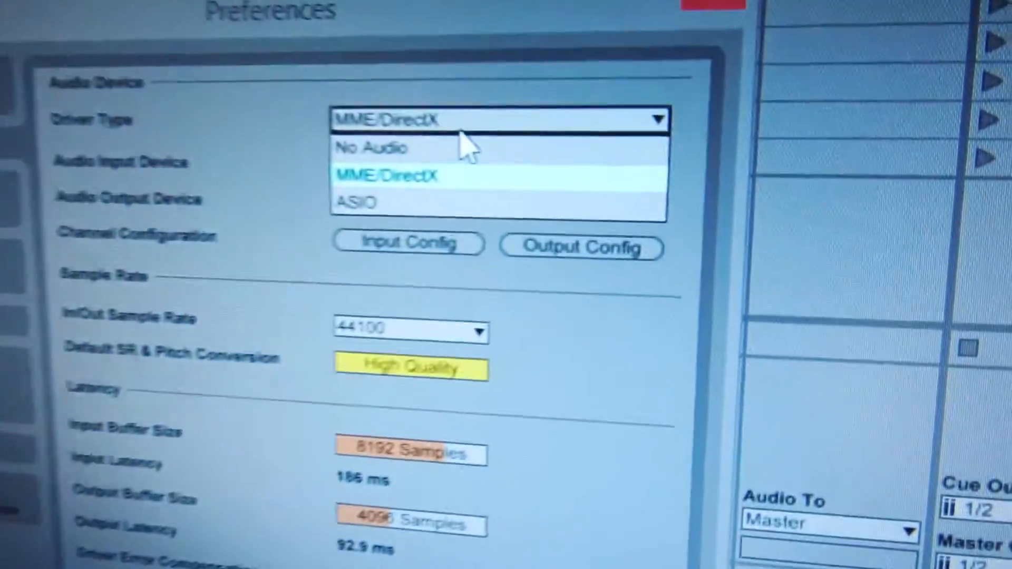
click(356, 202)
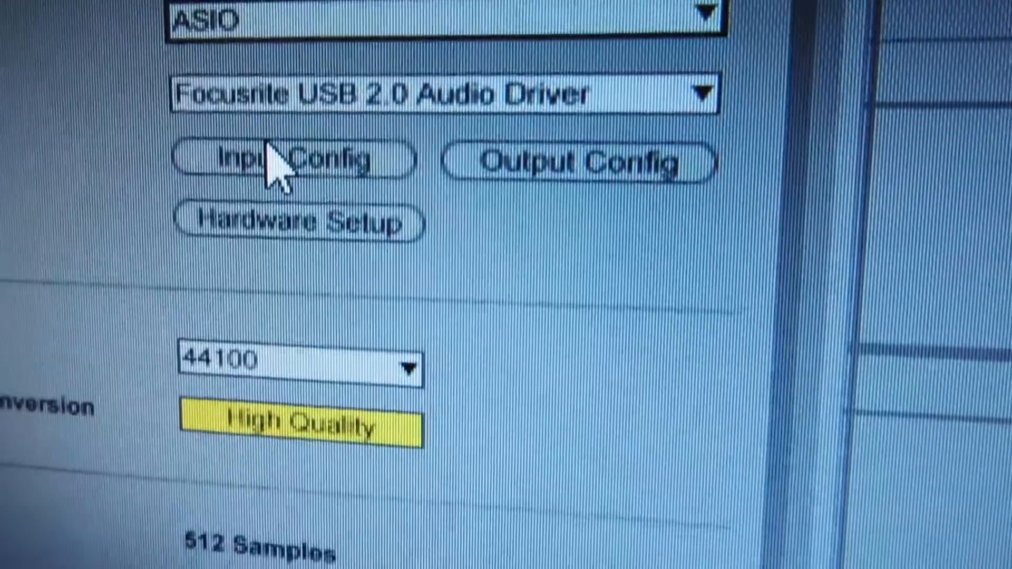
click(404, 369)
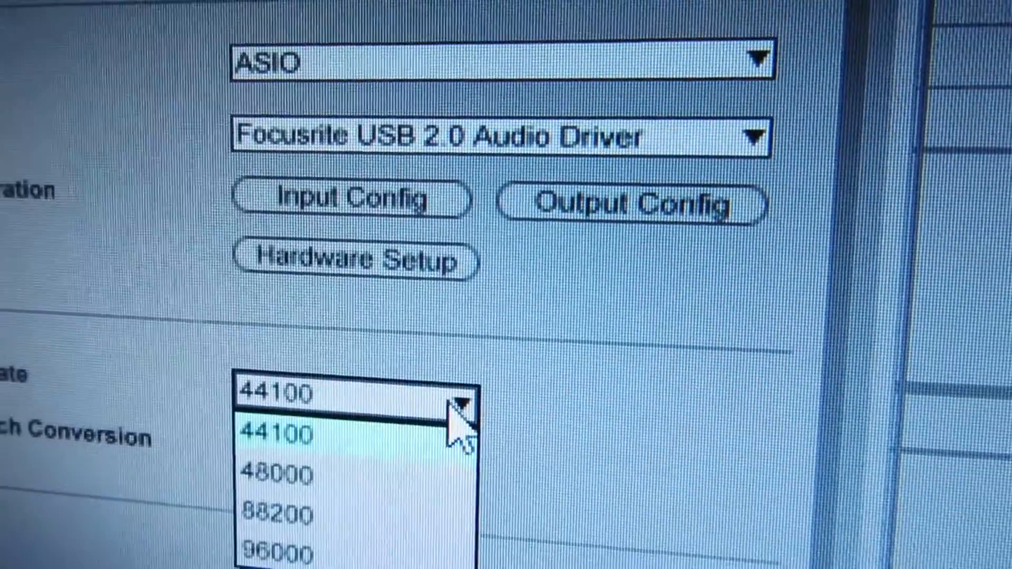
click(287, 548)
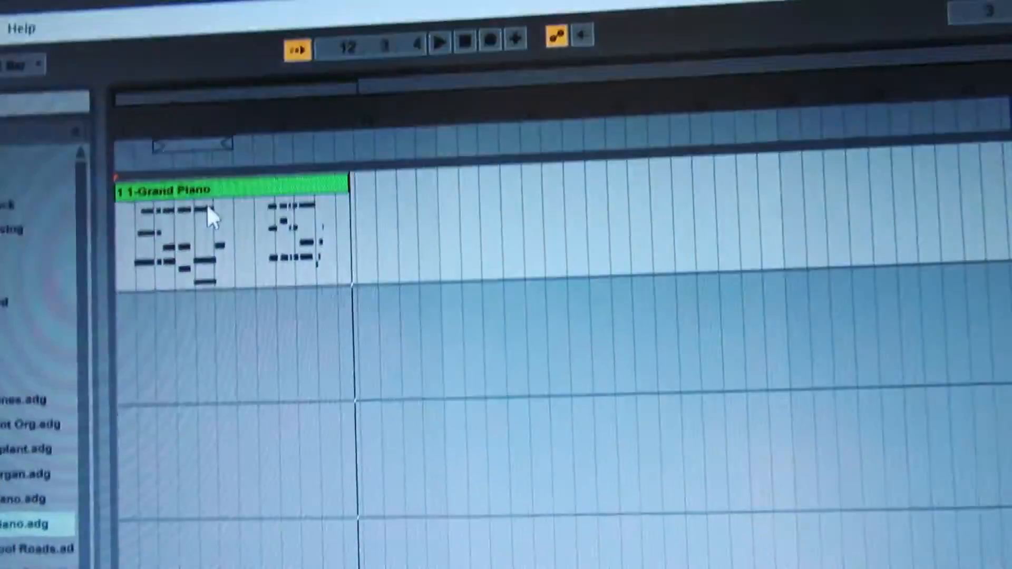
Select the newly recorded Grand Piano MIDI clip in the arrangement
click(441, 41)
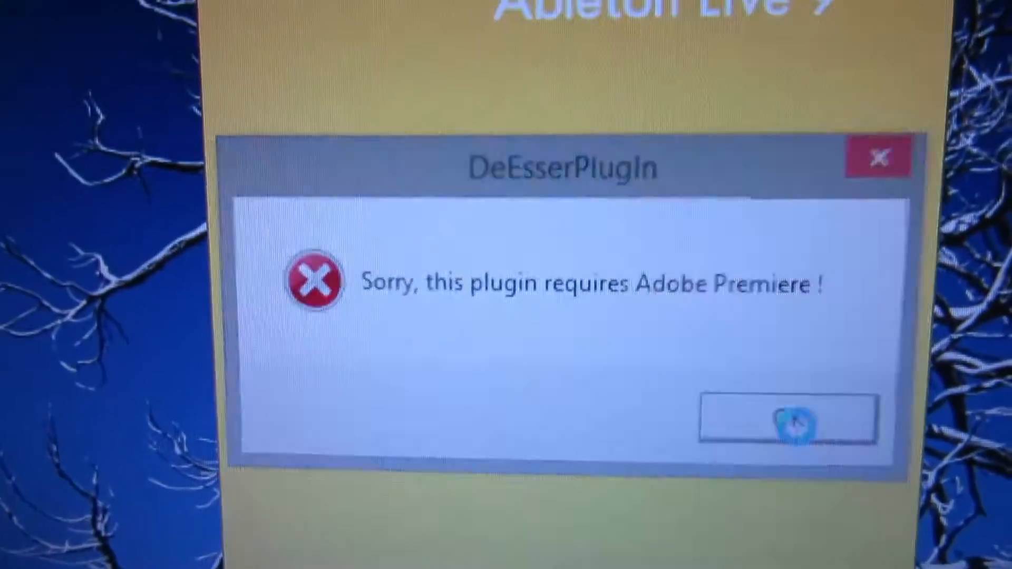
Dismiss the DeEsserPlugin 'requires Adobe Premiere' error during Live's startup
click(785, 419)
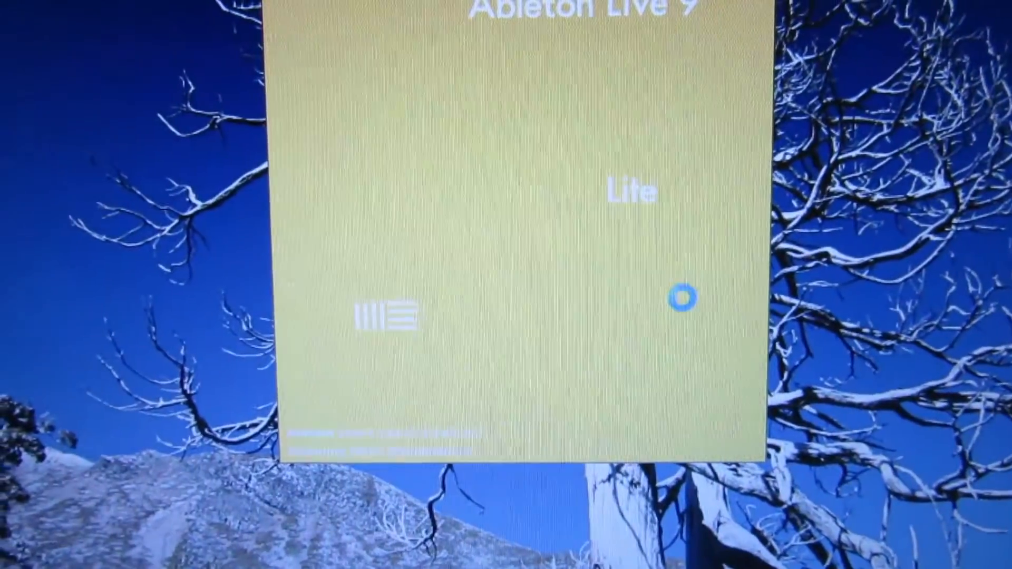